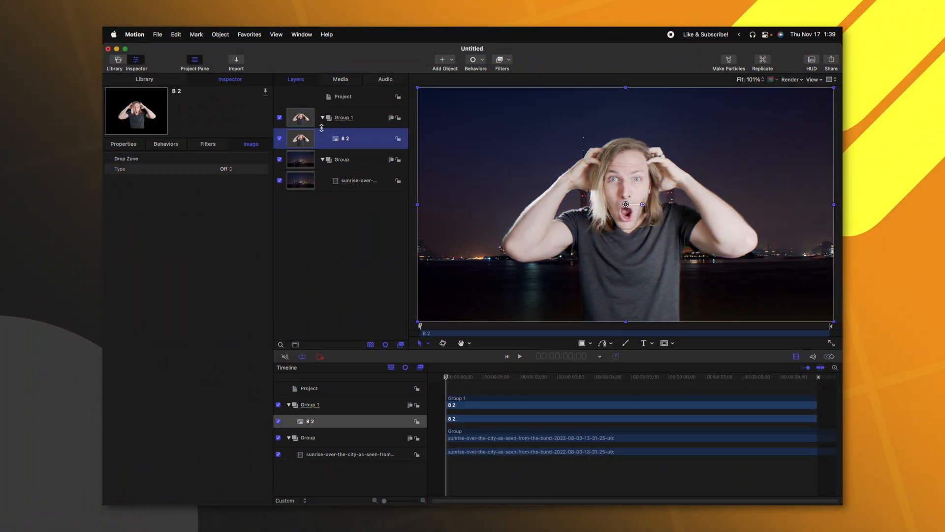
- Apply the Stylize > Relief filter to the presenter cut-out layer 8 2
{"action": "left_click", "coordinate": [501, 59]}
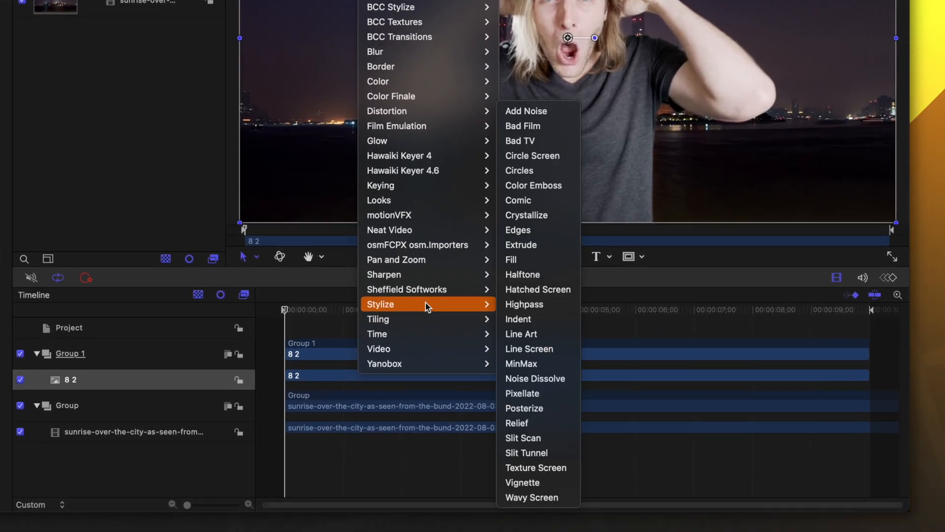
{"action": "mouse_move", "coordinate": [554, 427]}
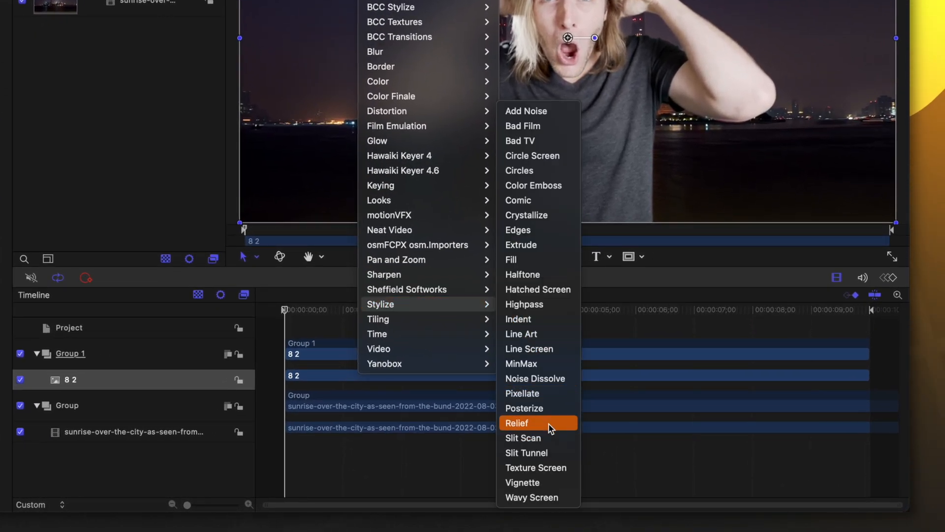
{"action": "left_click", "coordinate": [517, 422]}
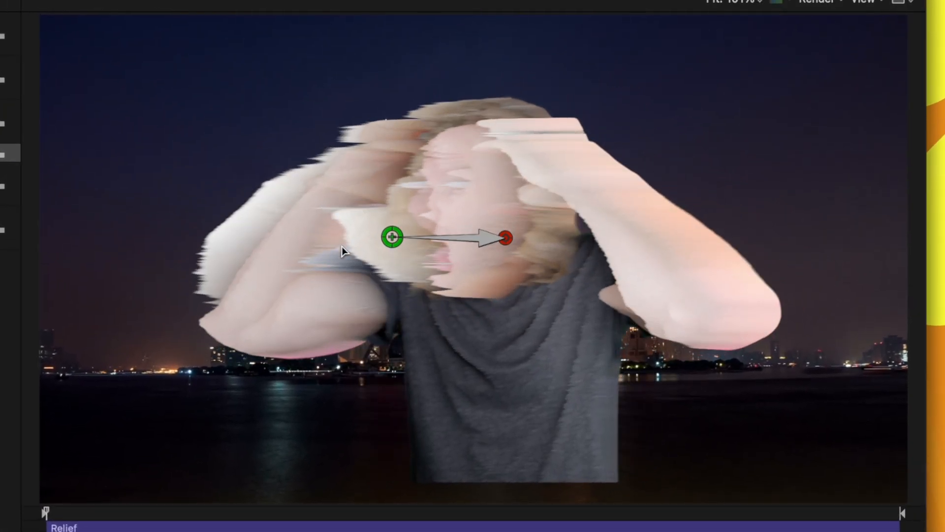
- Drag Relief's front and back points to stretch the presenter into a wing-like smear
{"action": "left_click_drag", "start_coordinate": [505, 238], "coordinate": [488, 210]}
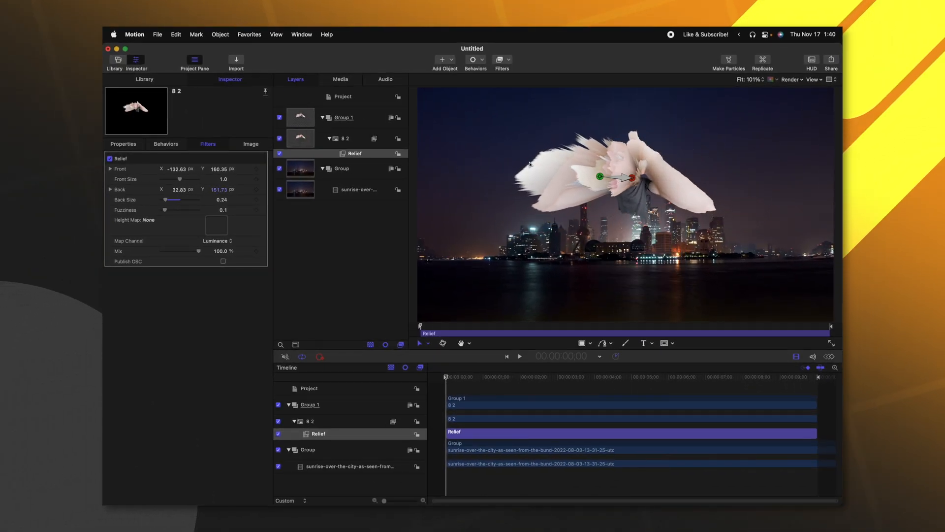
{"action": "left_click_drag", "start_coordinate": [599, 177], "coordinate": [630, 193]}
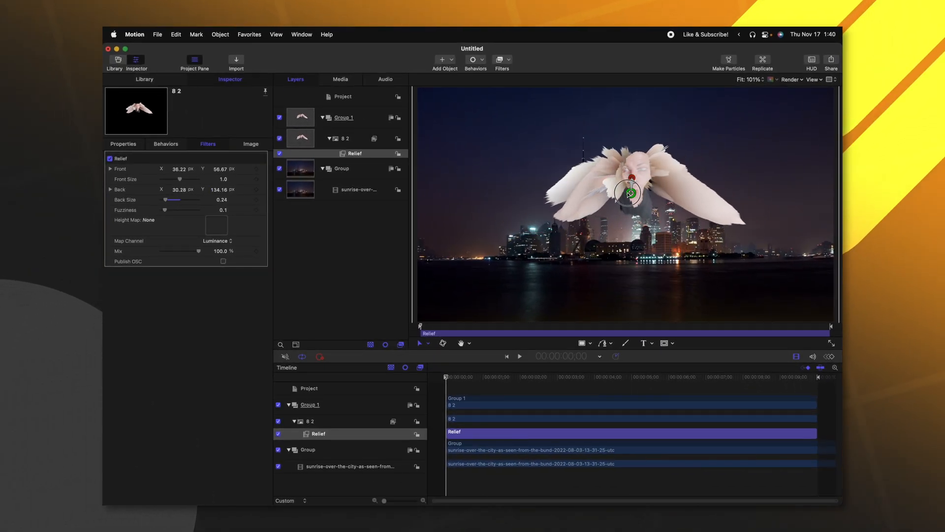
{"action": "left_click_drag", "start_coordinate": [629, 192], "coordinate": [626, 200]}
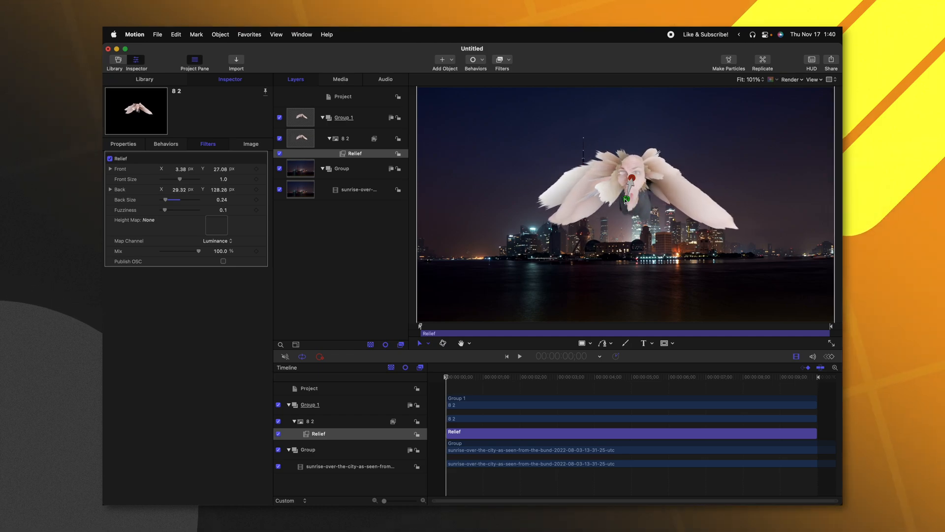
{"action": "left_click_drag", "start_coordinate": [626, 199], "coordinate": [585, 200]}
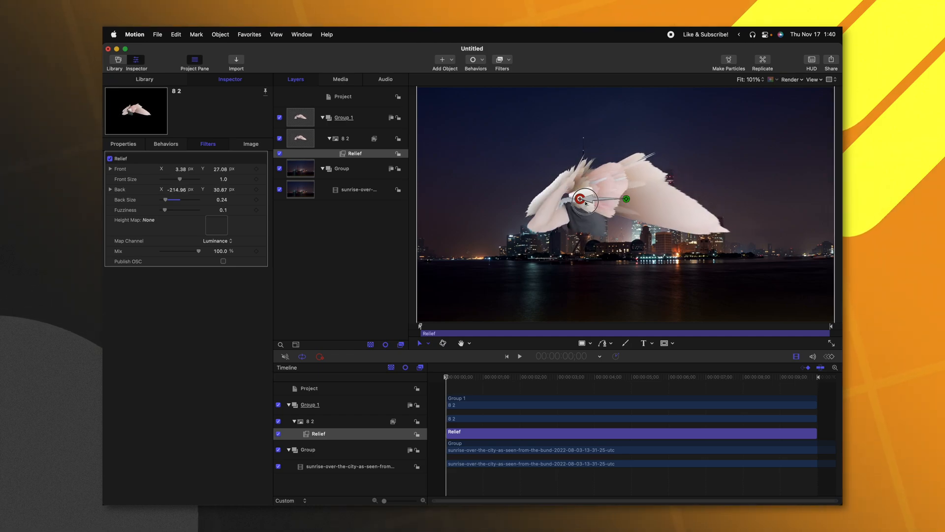
{"action": "left_click_drag", "start_coordinate": [584, 199], "coordinate": [628, 181]}
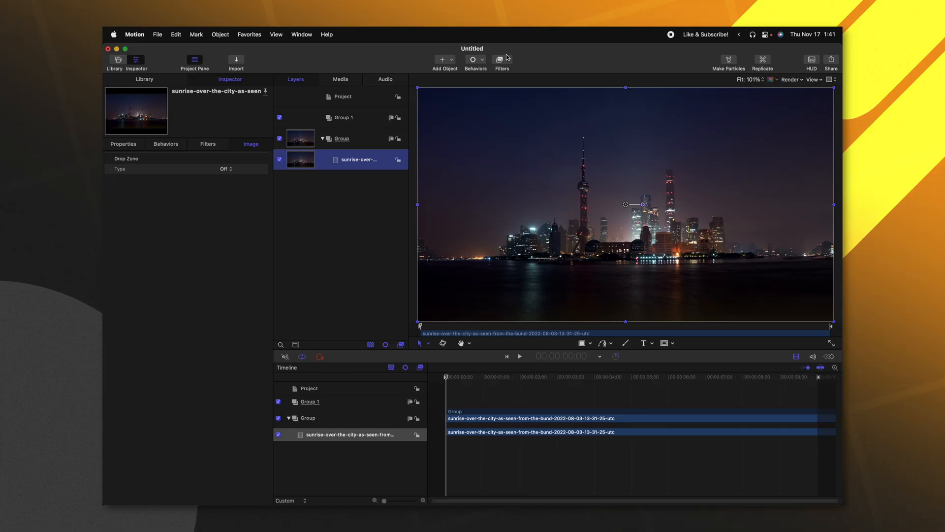
- Apply Glow > Light Rays to the skyline clip and raise Amount to 200
{"action": "left_click", "coordinate": [502, 59]}
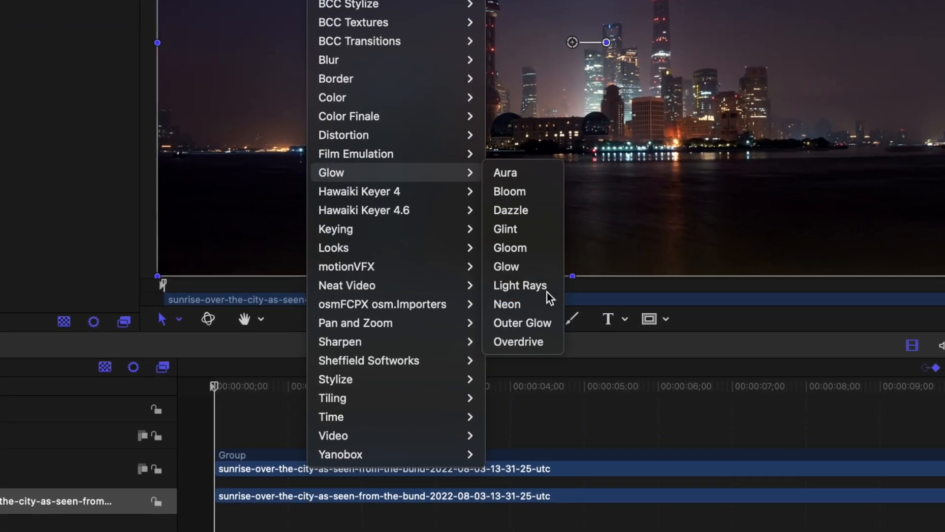
{"action": "left_click", "coordinate": [520, 286]}
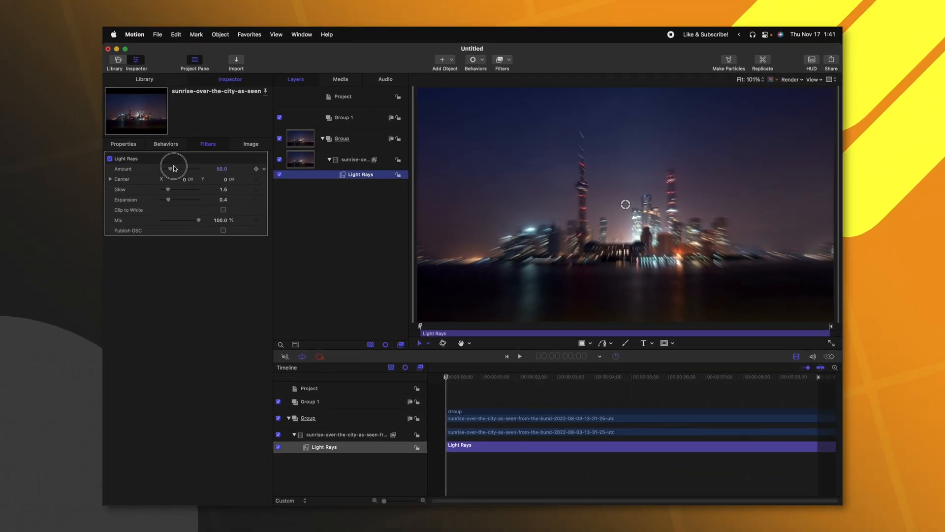
{"action": "left_click_drag", "start_coordinate": [175, 169], "coordinate": [198, 169]}
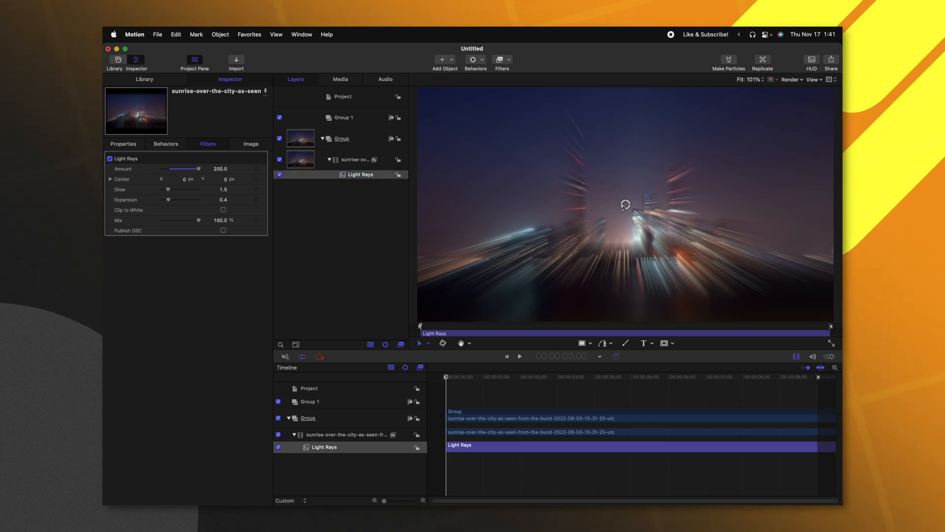
- Move the rays' centre out to the right, then back near the middle
{"action": "left_click_drag", "start_coordinate": [625, 203], "coordinate": [726, 235]}
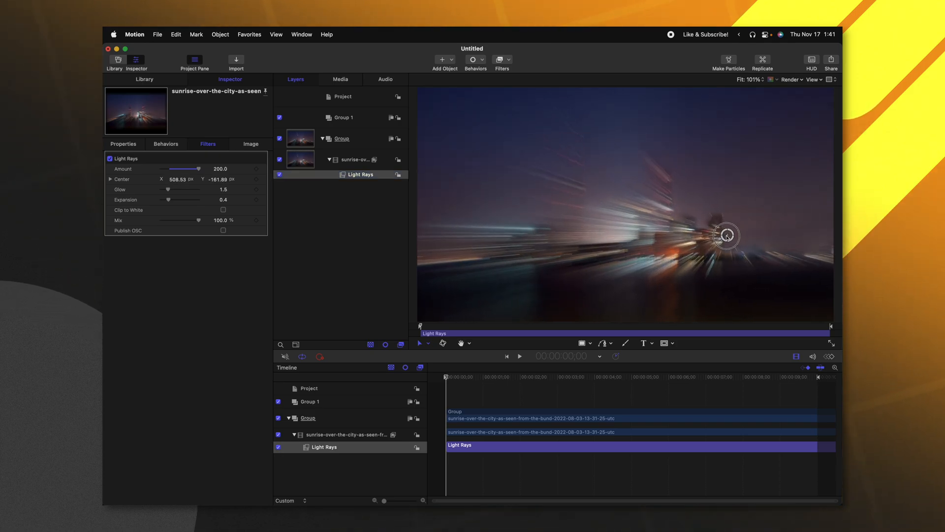
{"action": "left_click_drag", "start_coordinate": [726, 236], "coordinate": [601, 212]}
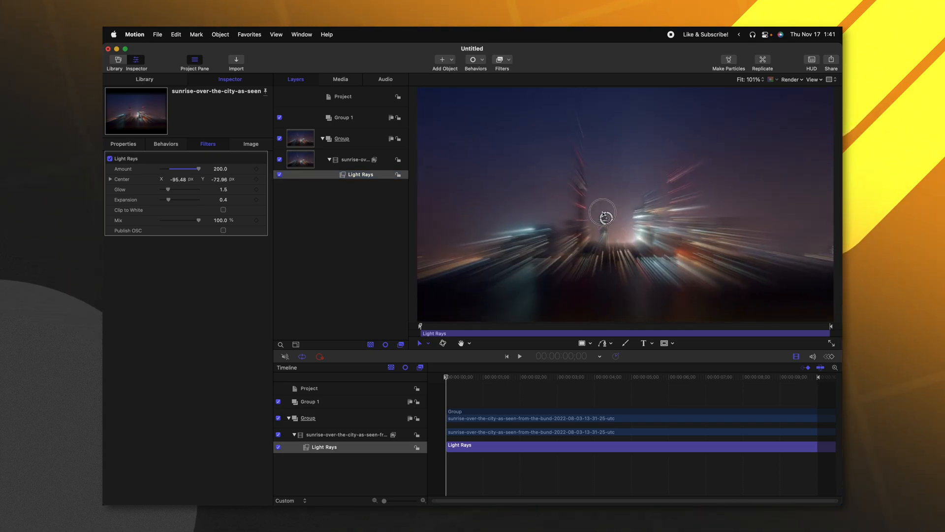
{"action": "left_click_drag", "start_coordinate": [602, 212], "coordinate": [593, 199]}
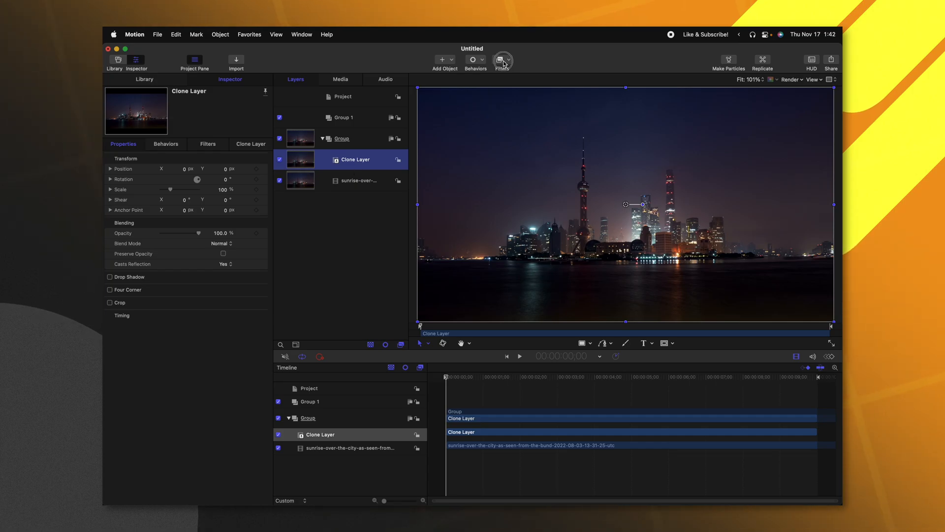
- Add Light Rays to the clone, blend with Color Dodge, and centre rays near the tower
{"action": "left_click", "coordinate": [500, 60]}
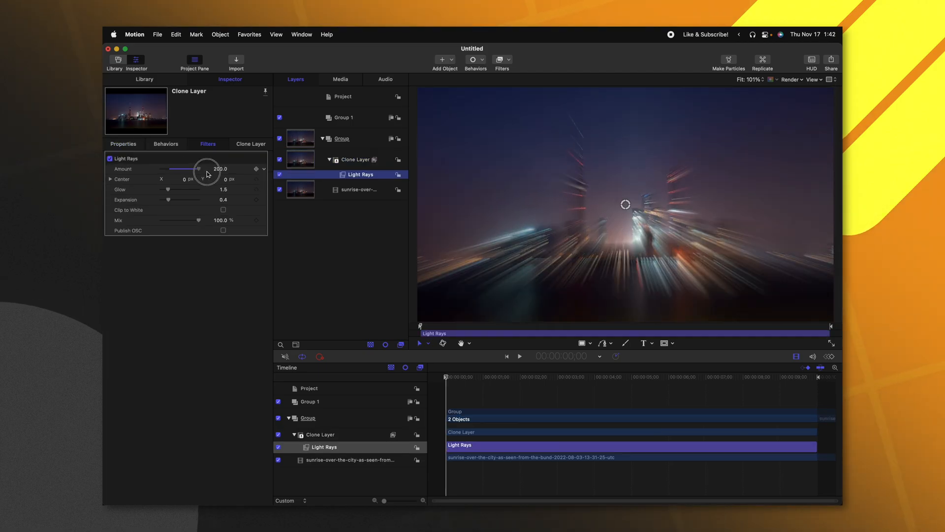
{"action": "left_click_drag", "start_coordinate": [625, 204], "coordinate": [601, 231]}
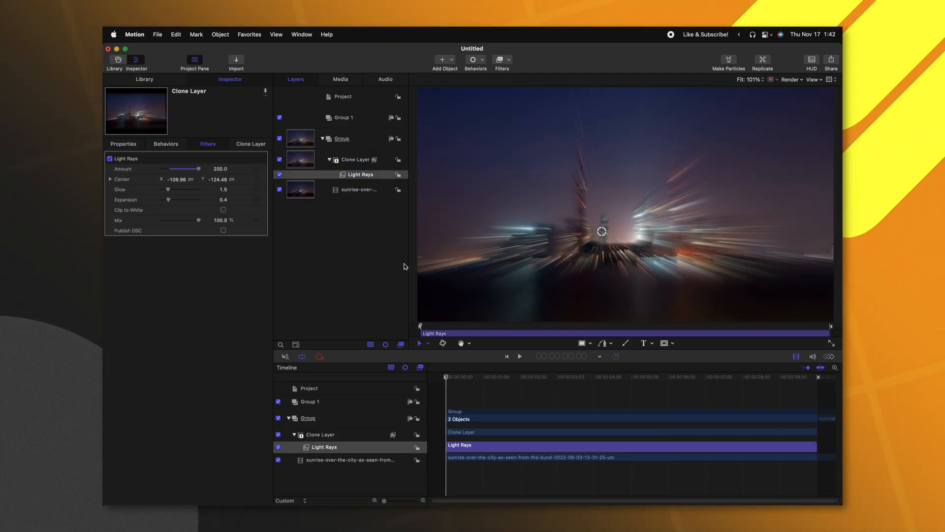
{"action": "left_click", "coordinate": [356, 159]}
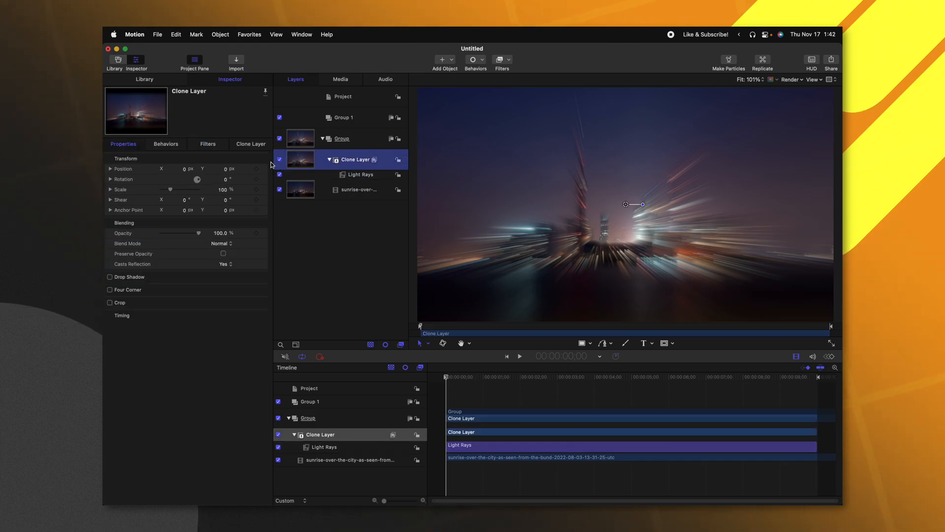
{"action": "left_click", "coordinate": [219, 243]}
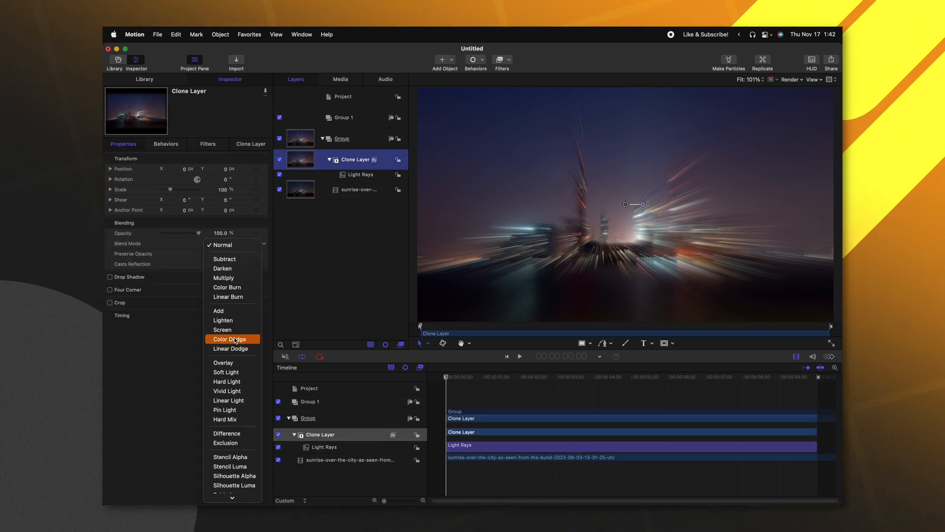
{"action": "left_click", "coordinate": [223, 329]}
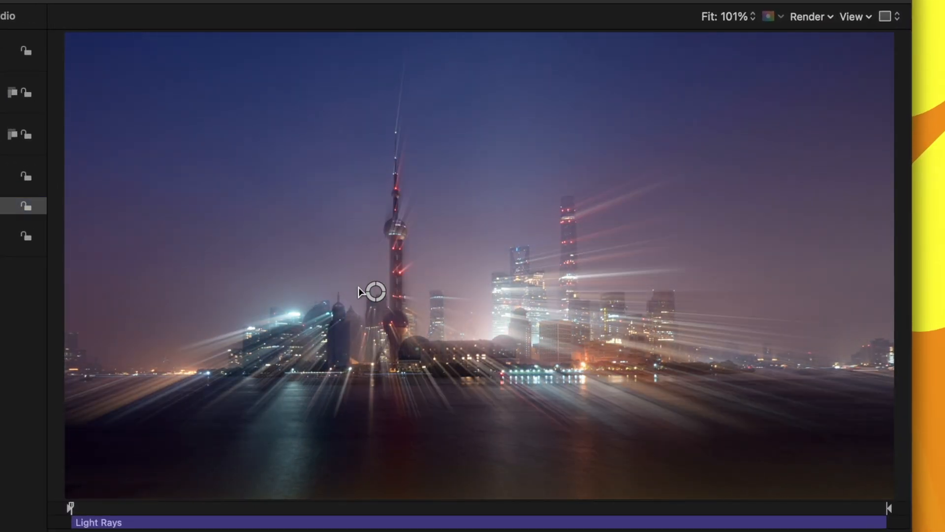
{"action": "left_click_drag", "start_coordinate": [372, 291], "coordinate": [624, 295]}
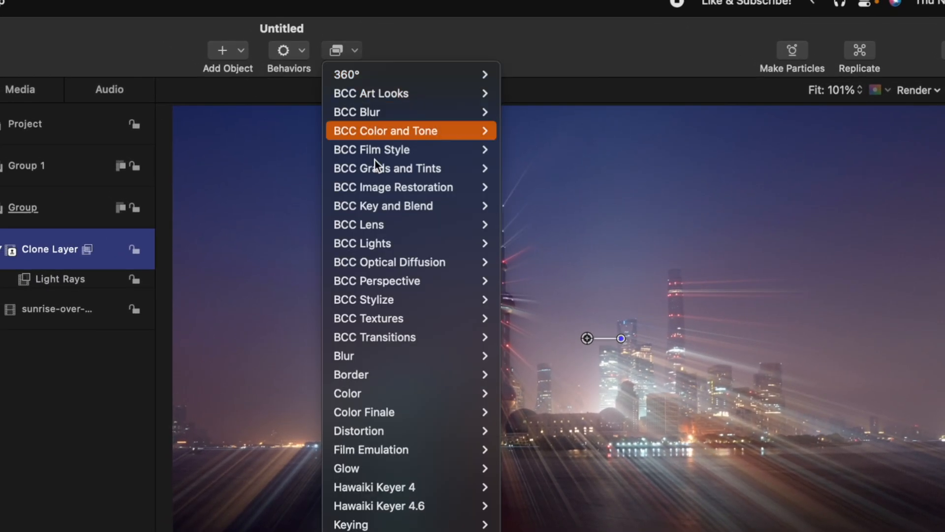
{"action": "mouse_move", "coordinate": [347, 393]}
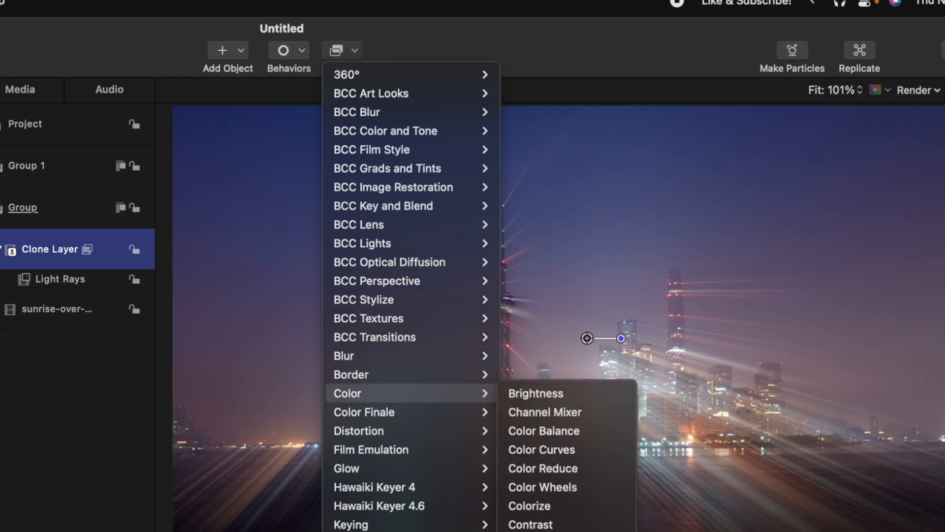
- Open the Filters pop-up to browse categories such as Color
{"action": "left_click", "coordinate": [537, 524]}
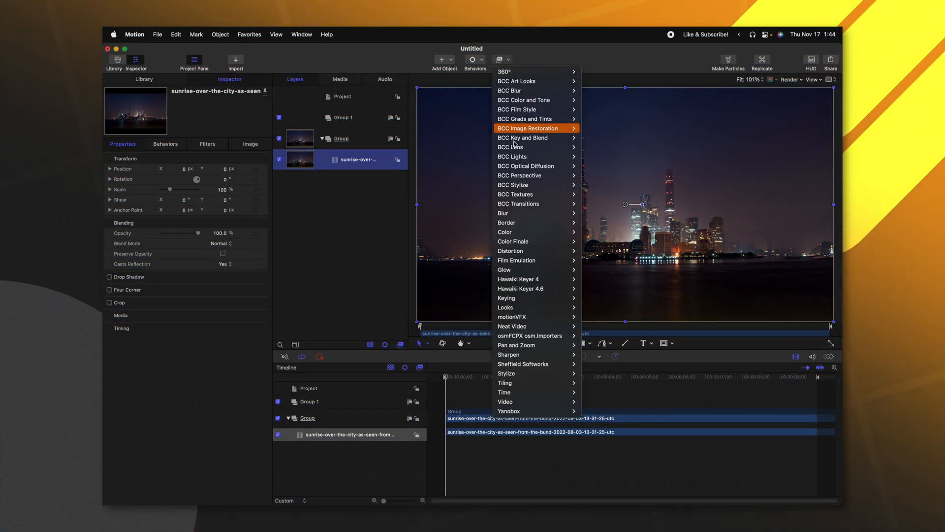
{"action": "mouse_move", "coordinate": [516, 383]}
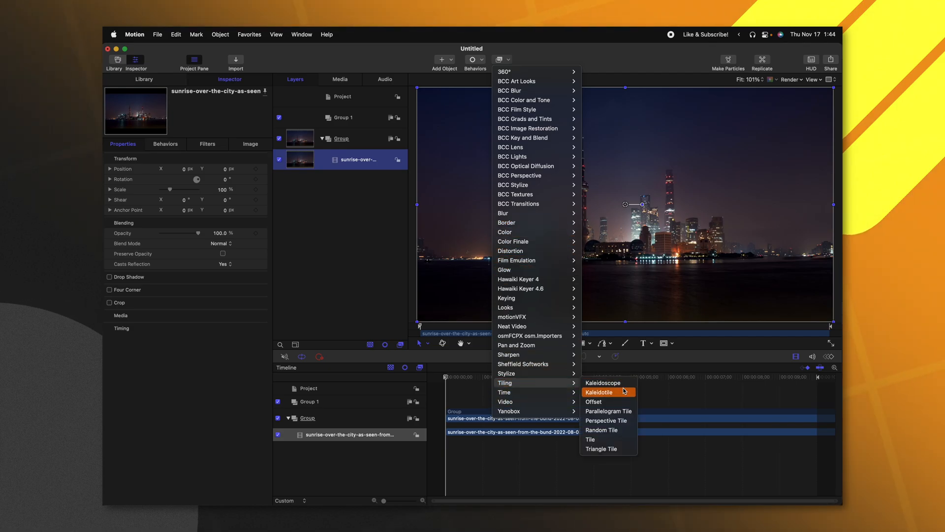
{"action": "left_click", "coordinate": [600, 392]}
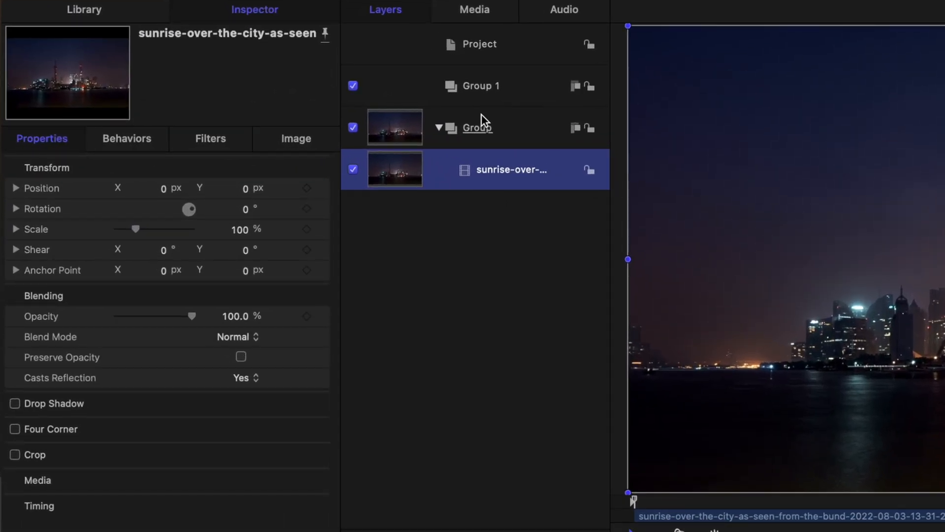
- Enable the Group's fixed 3840 × 2160 resolution and apply Tiling > Kaleidotile
{"action": "left_click", "coordinate": [477, 127]}
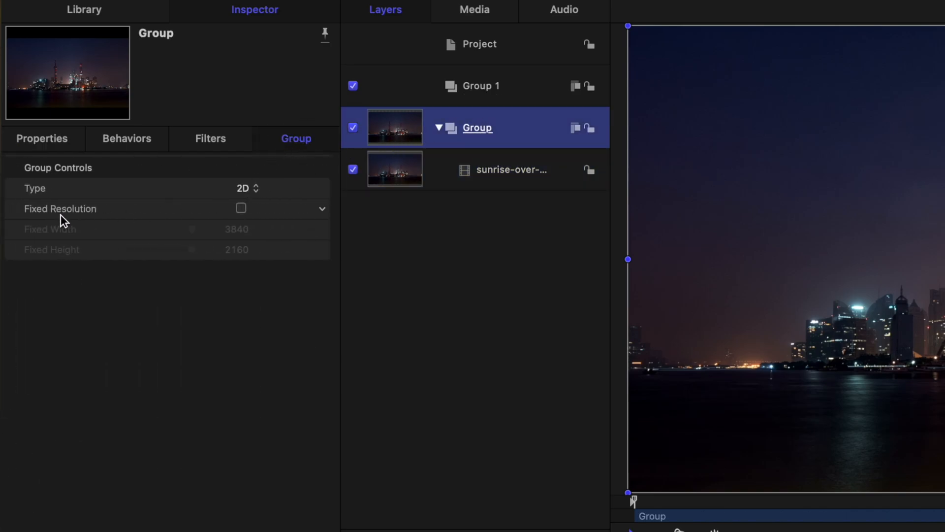
{"action": "left_click", "coordinate": [240, 207]}
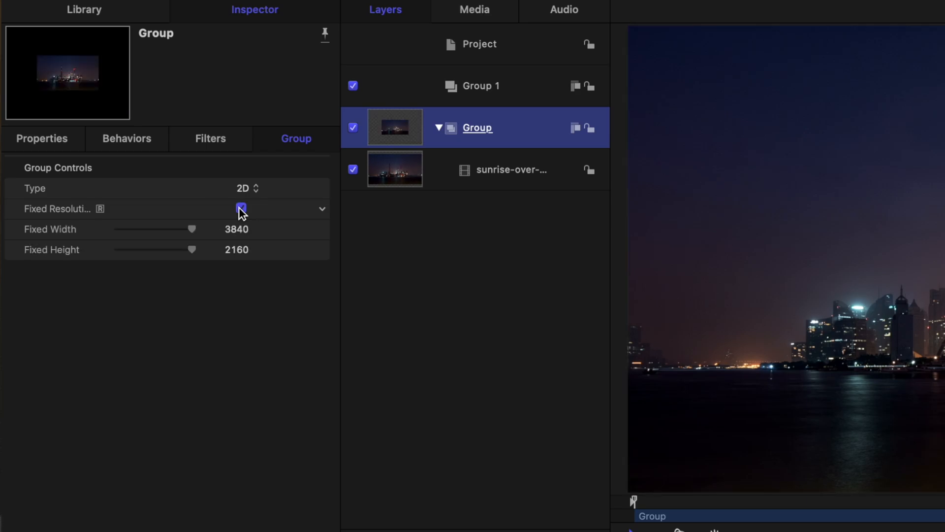
{"action": "left_click", "coordinate": [241, 208]}
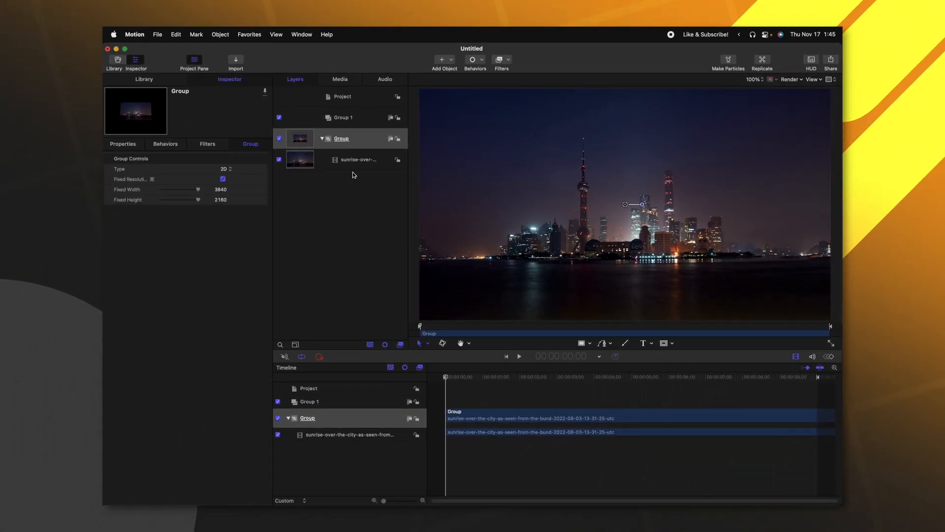
{"action": "left_click", "coordinate": [498, 59]}
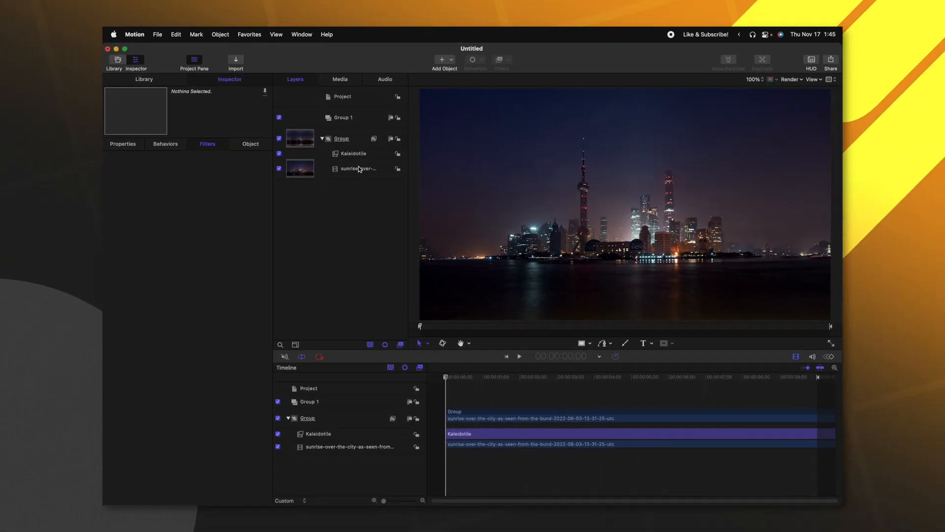
- Select Group and drag the Kaleidotile control to move the tiled skyline lower
{"action": "left_click", "coordinate": [353, 153]}
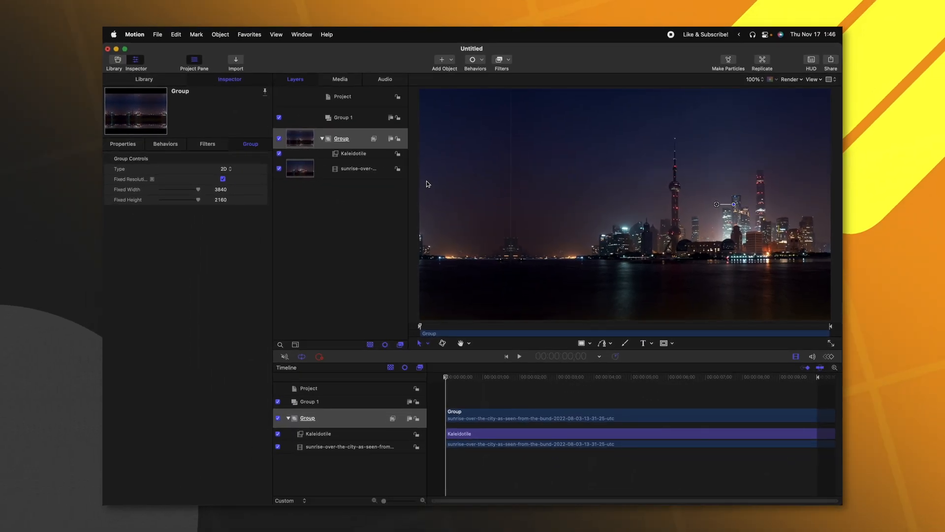
{"action": "left_click_drag", "start_coordinate": [717, 204], "coordinate": [612, 199]}
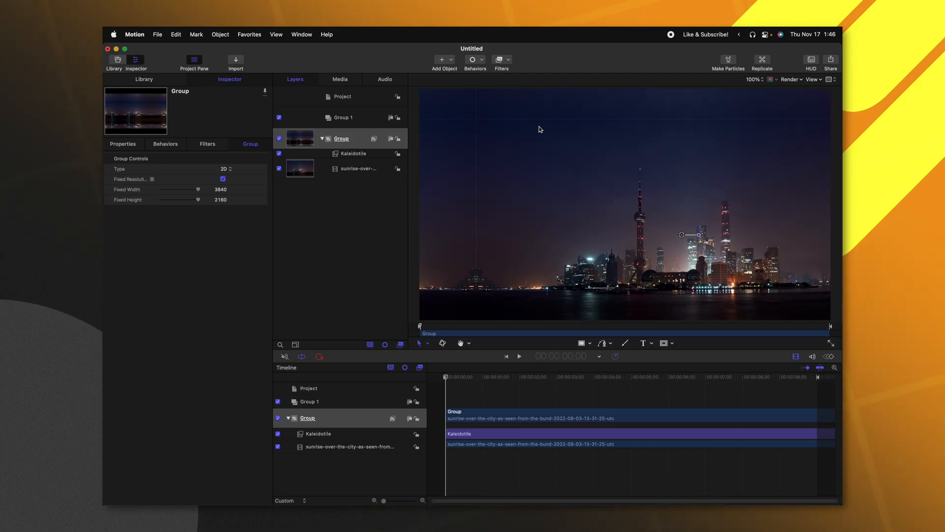
{"action": "mouse_move", "coordinate": [570, 184]}
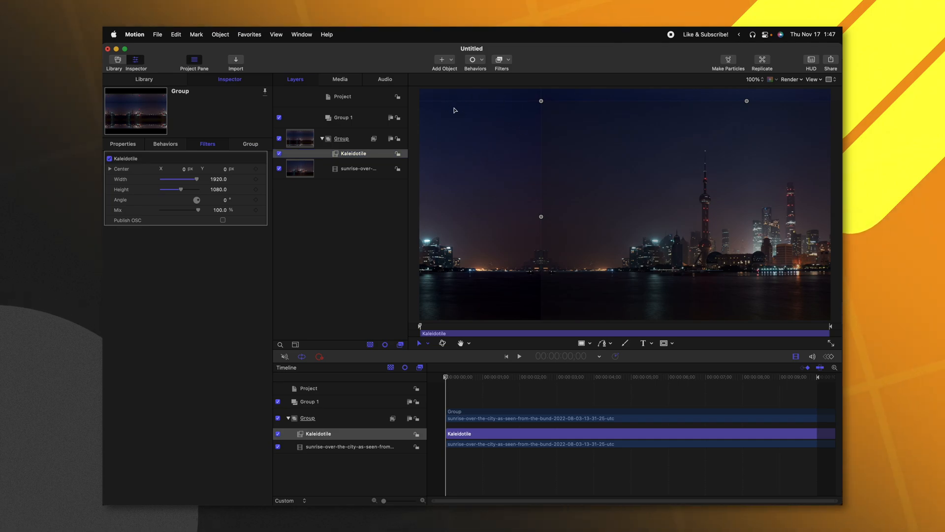
{"action": "mouse_move", "coordinate": [484, 108]}
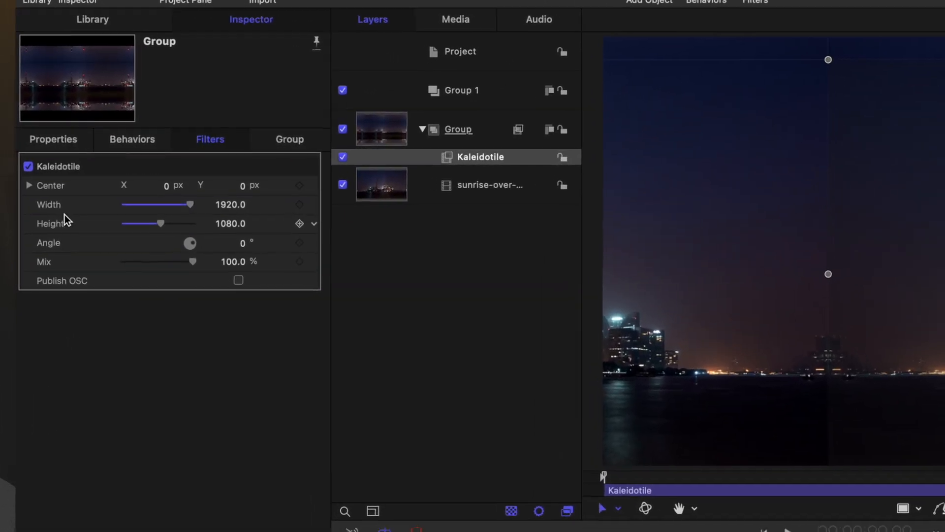
- Review the Kaleidotile parameters, then select the filter to delete it
{"action": "double_click", "coordinate": [230, 205]}
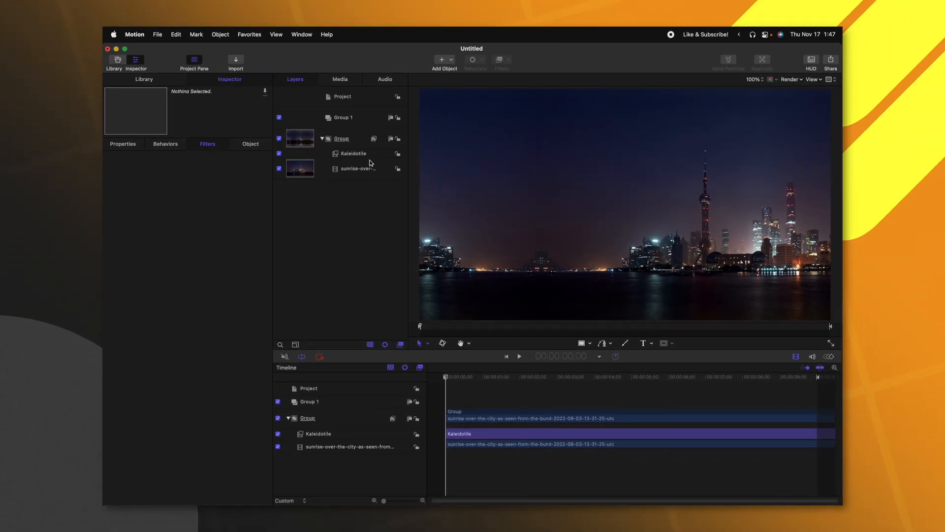
{"action": "left_click", "coordinate": [341, 138]}
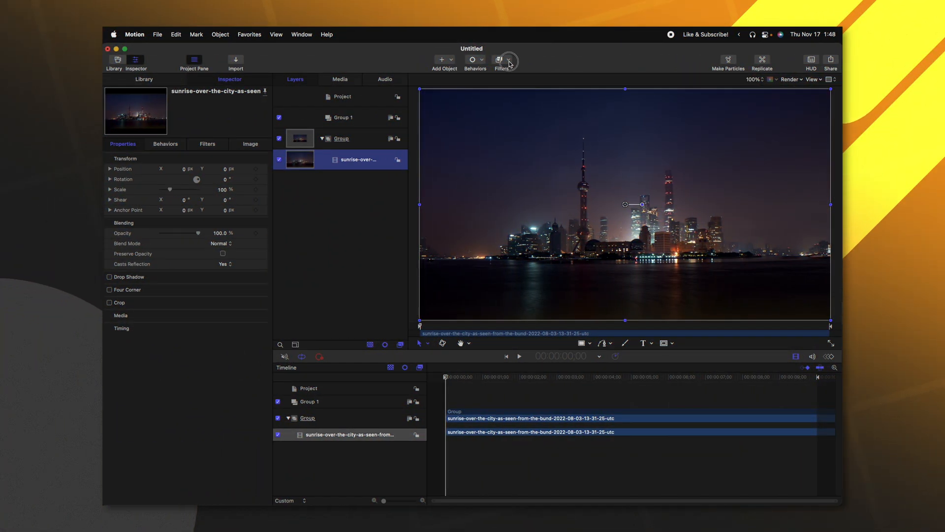
- Apply Distortion > Tiny Planet and adjust its Y Rotation and Field of View
{"action": "left_click", "coordinate": [507, 59]}
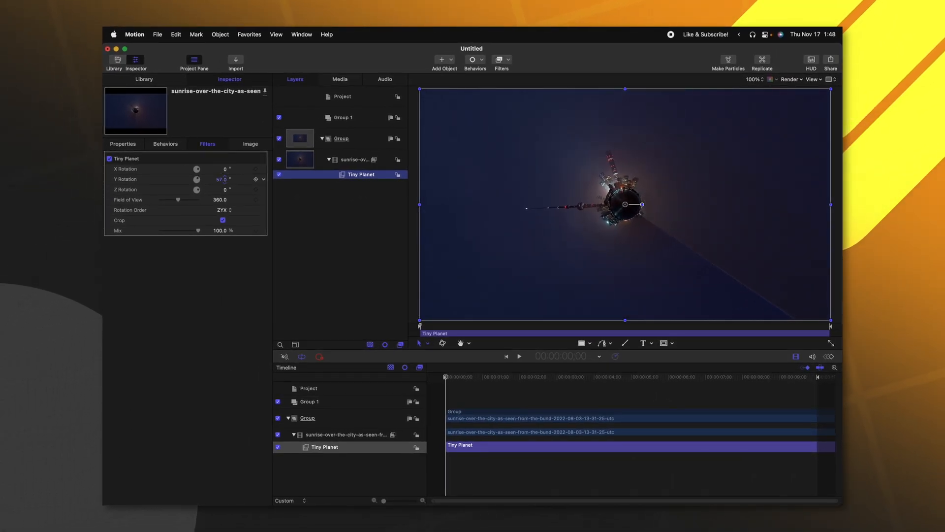
{"action": "left_click_drag", "start_coordinate": [222, 179], "coordinate": [224, 184]}
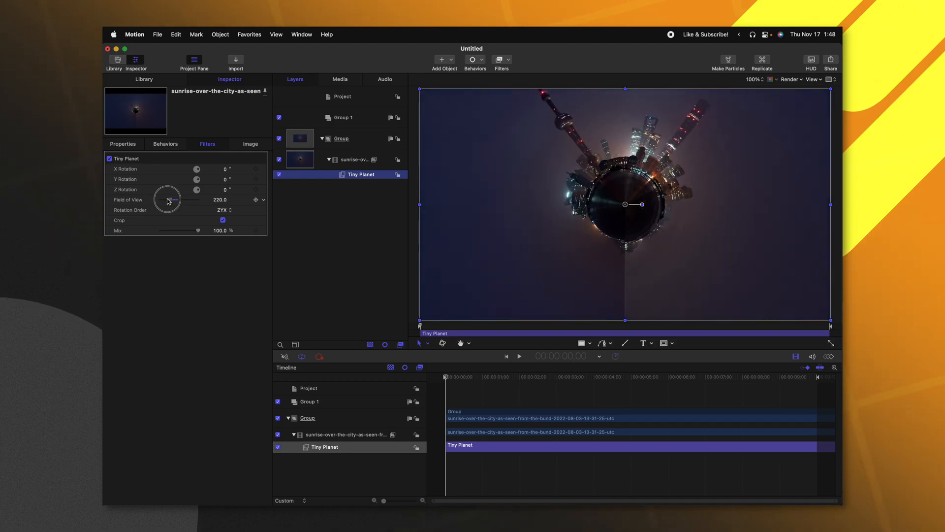
{"action": "left_click_drag", "start_coordinate": [168, 199], "coordinate": [199, 199]}
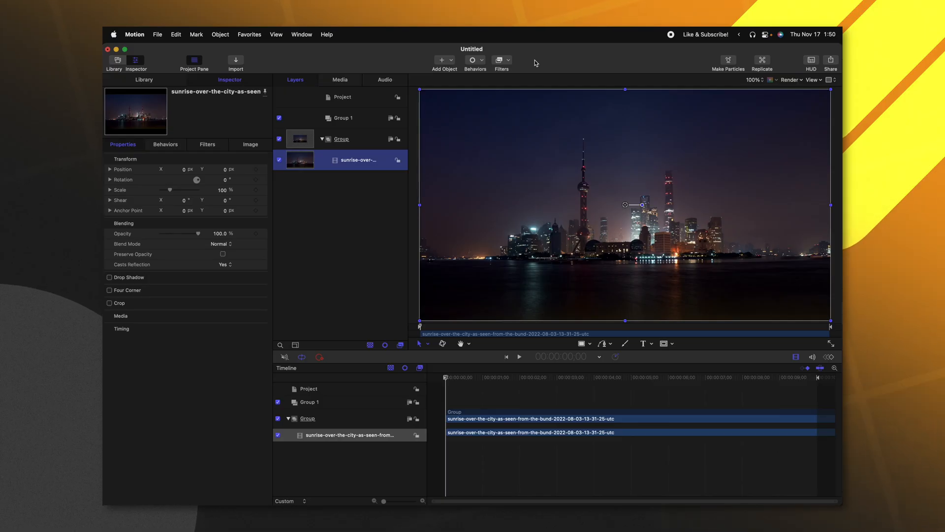
- Apply the Distortion > Stripes filter to the skyline clip
{"action": "left_click", "coordinate": [501, 60]}
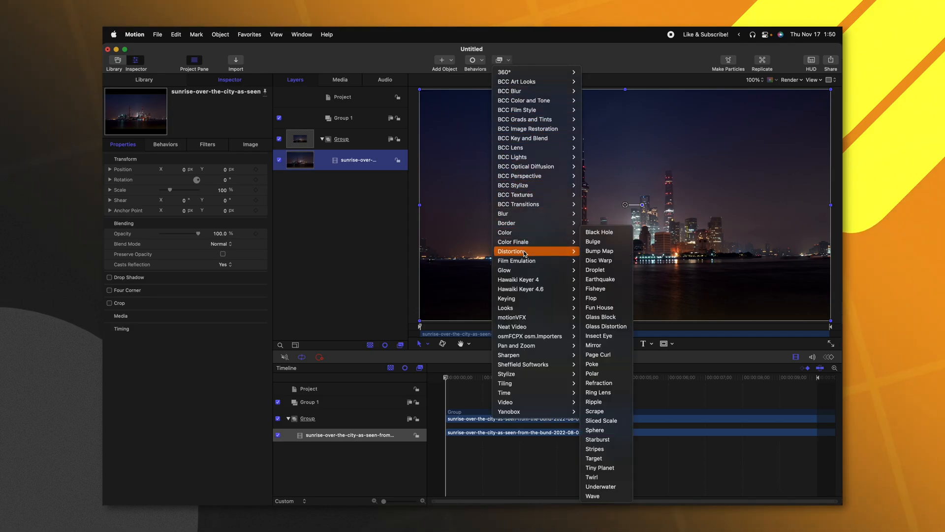
{"action": "mouse_move", "coordinate": [607, 430]}
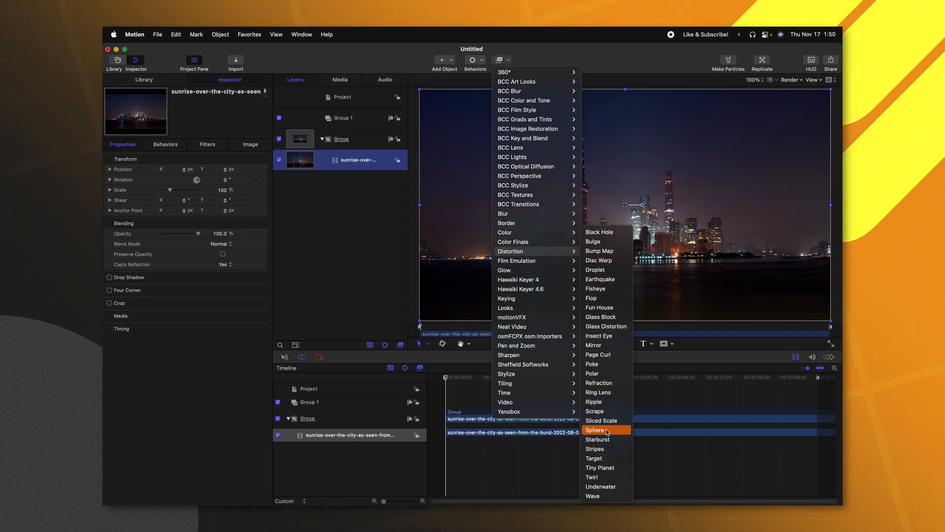
{"action": "left_click", "coordinate": [594, 448]}
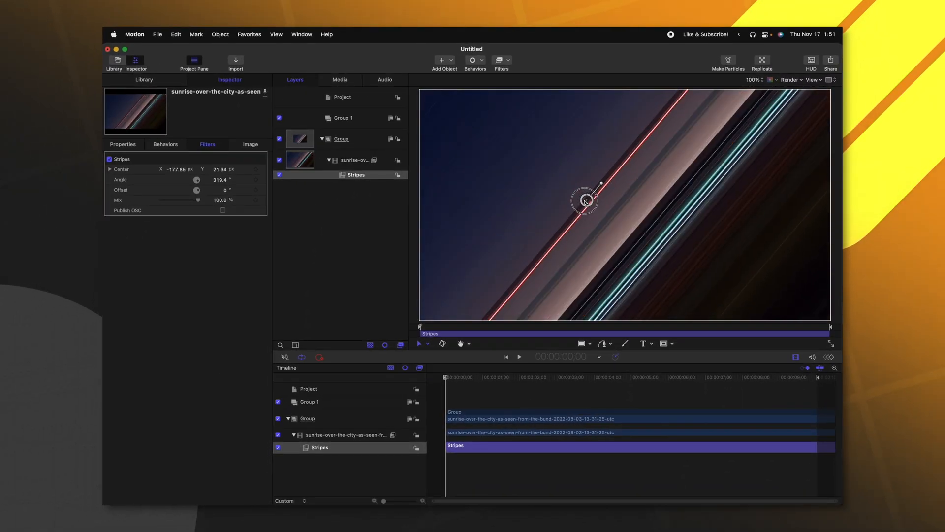
- Fade Stripes to 23.55% mix and drag its centre down-right over the skyline
{"action": "left_click_drag", "start_coordinate": [585, 200], "coordinate": [600, 210]}
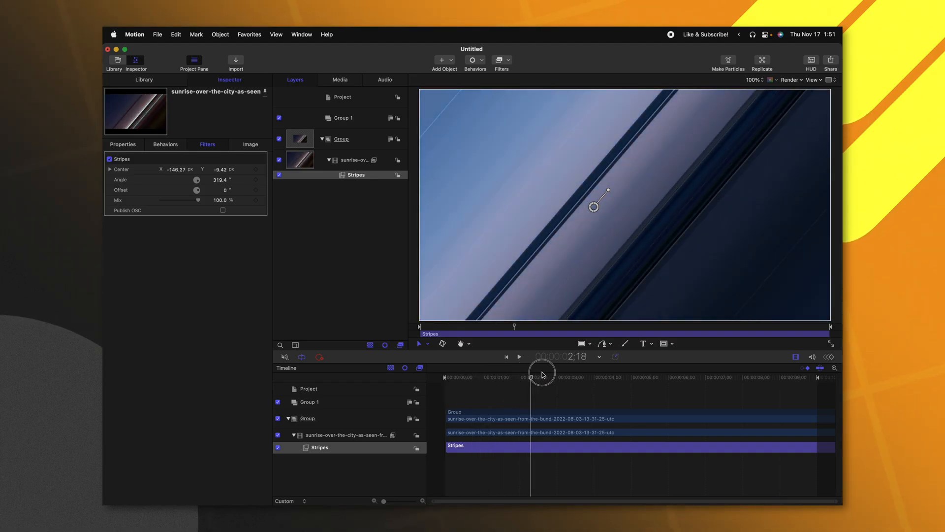
{"action": "left_click_drag", "start_coordinate": [197, 199], "coordinate": [170, 200]}
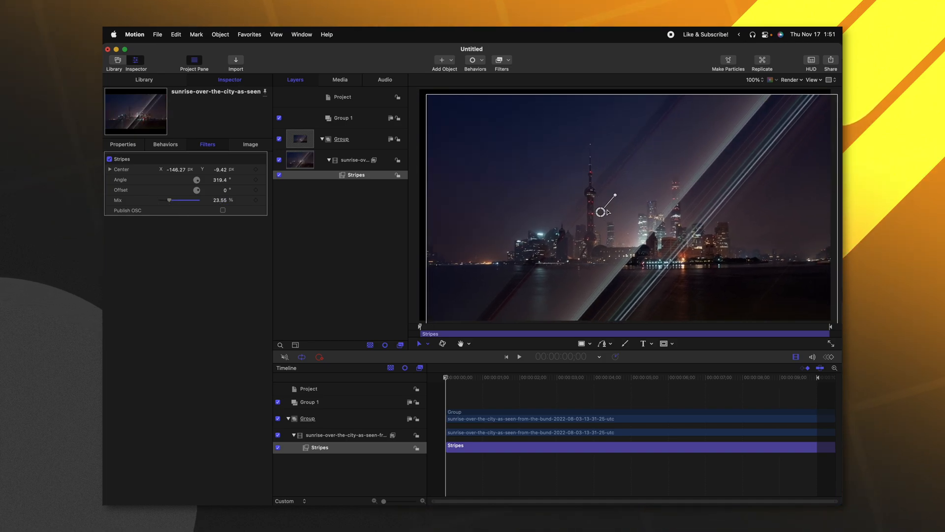
{"action": "left_click_drag", "start_coordinate": [605, 210], "coordinate": [669, 249]}
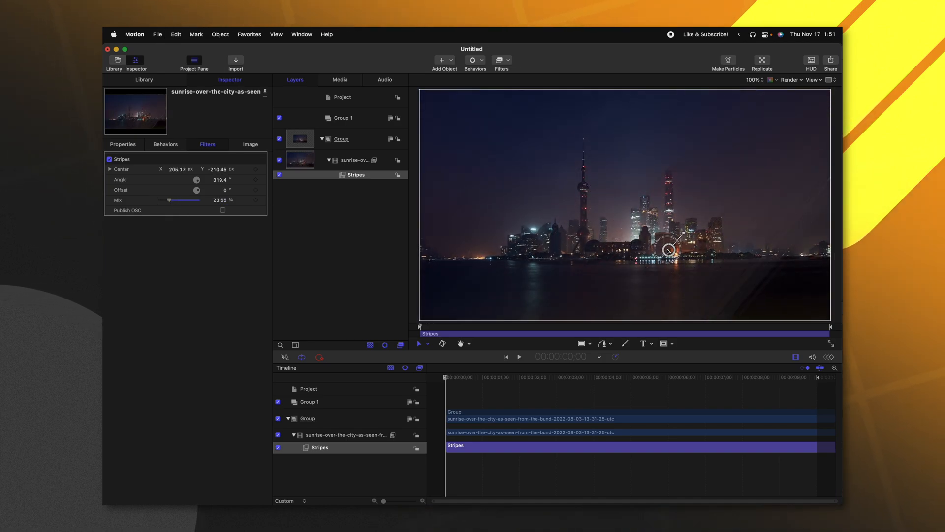